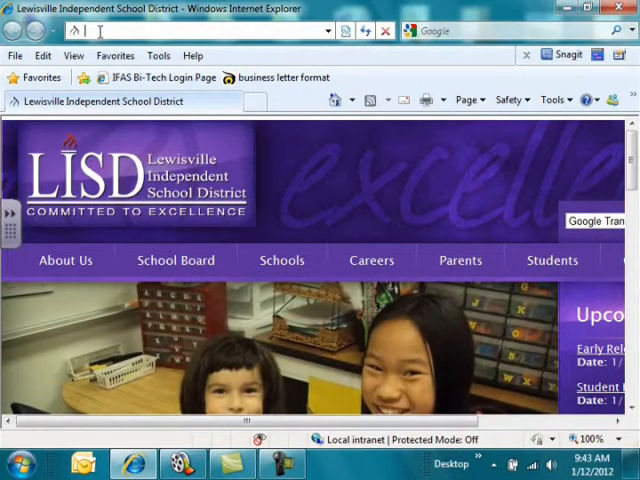
Step: Reach the Secondary Bookmarks page via the tinyurl address and clear the Messages pop-up
{"action": "type", "text": "www.tinyu"}
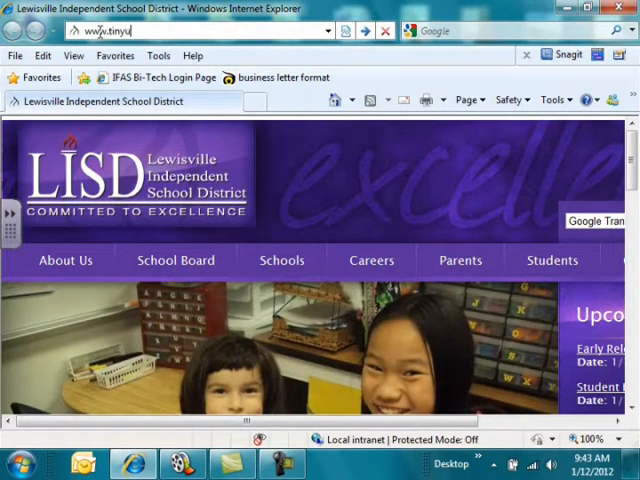
{"action": "type", "text": ".com/lisd"}
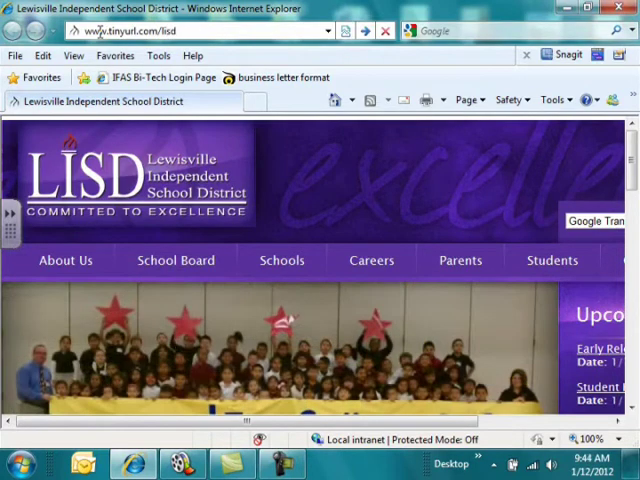
{"action": "type", "text": "bookmar"}
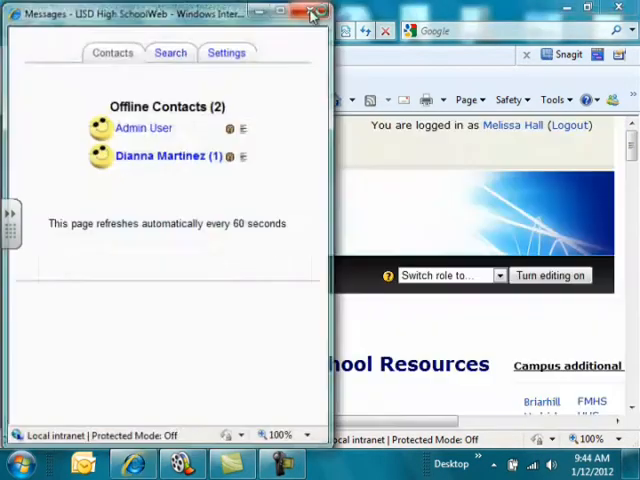
{"action": "left_click", "coordinate": [312, 14]}
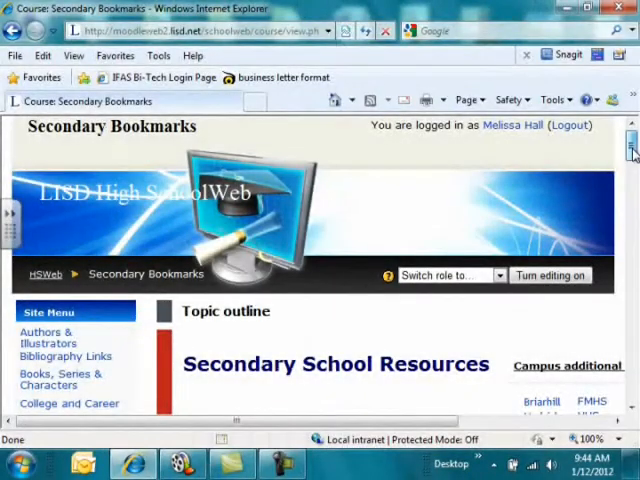
{"action": "scroll", "scroll_direction": "down", "scroll_amount": 3}
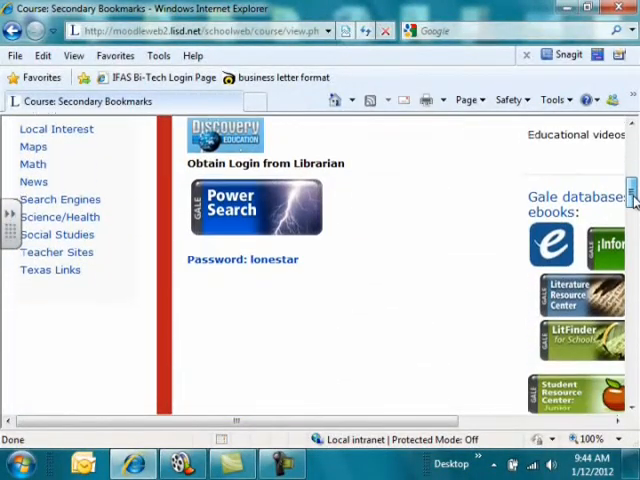
{"action": "mouse_move", "coordinate": [240, 144]}
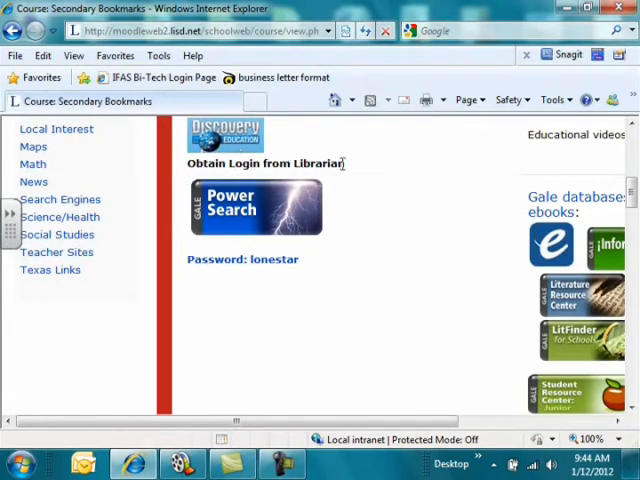
Step: Launch Discovery Education streaming and log in with the student username
{"action": "left_click", "coordinate": [224, 136]}
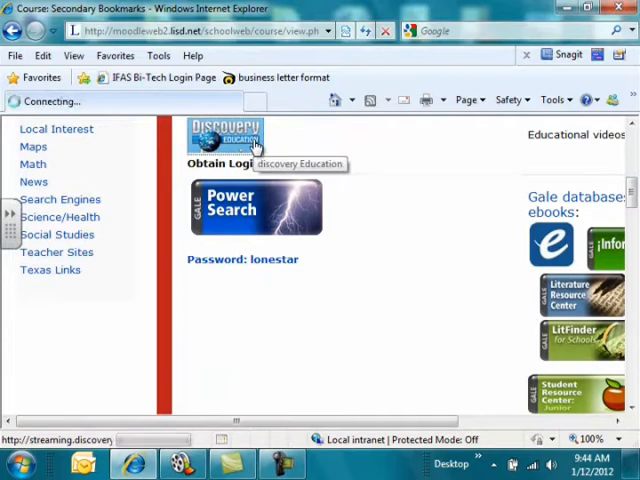
{"action": "left_click", "coordinate": [224, 136]}
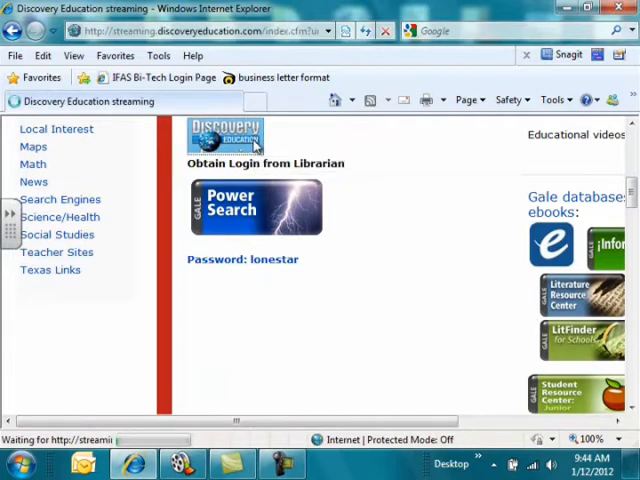
{"action": "left_click", "coordinate": [224, 136]}
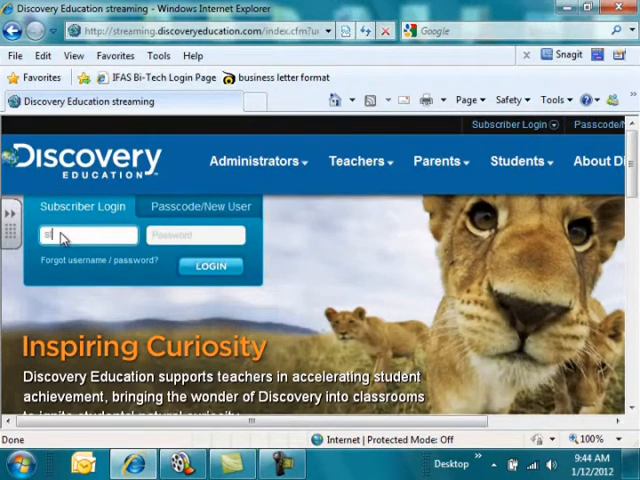
{"action": "type", "text": "studenthhhs9"}
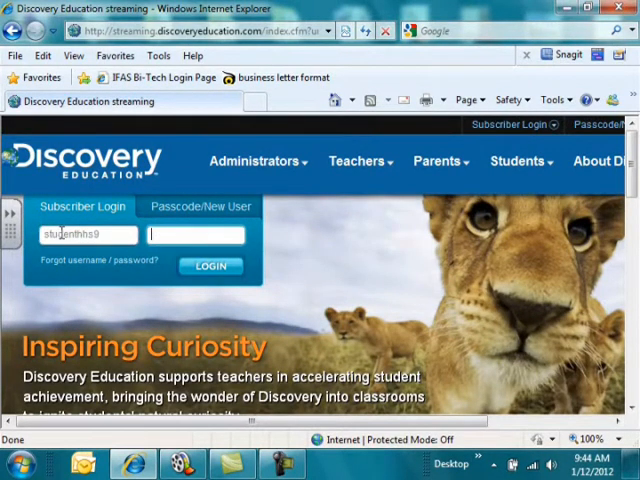
{"action": "left_click", "coordinate": [210, 266]}
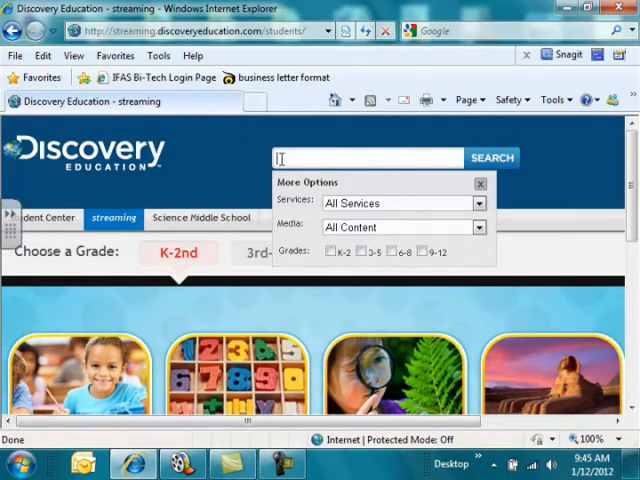
Step: Search for 'genetics' limited to grades 9-12 and the Video Segment media type
{"action": "left_click", "coordinate": [430, 252]}
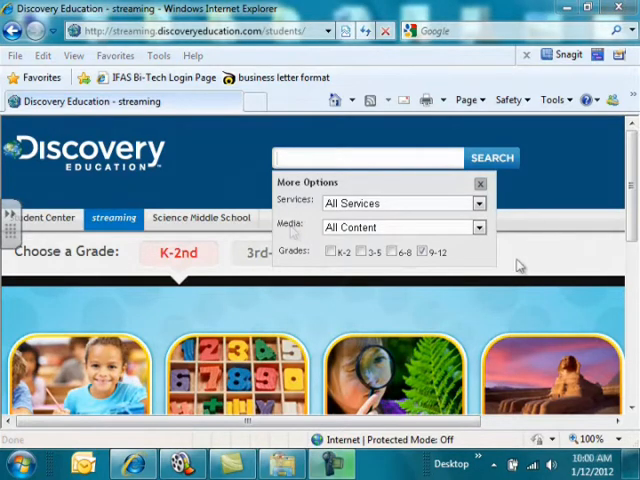
{"action": "left_click", "coordinate": [476, 228]}
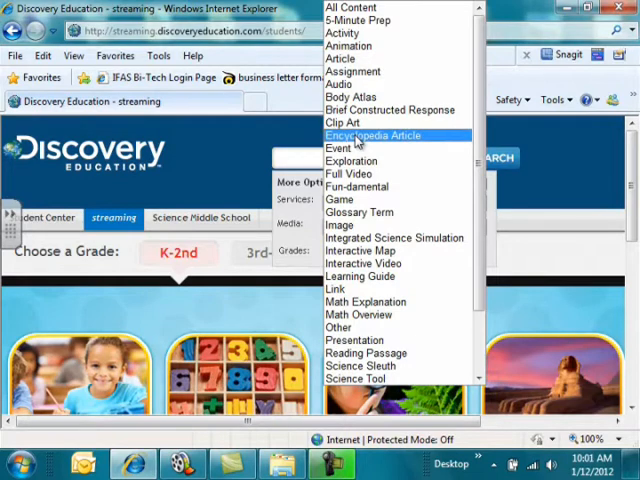
{"action": "scroll", "scroll_direction": "down", "scroll_amount": 3}
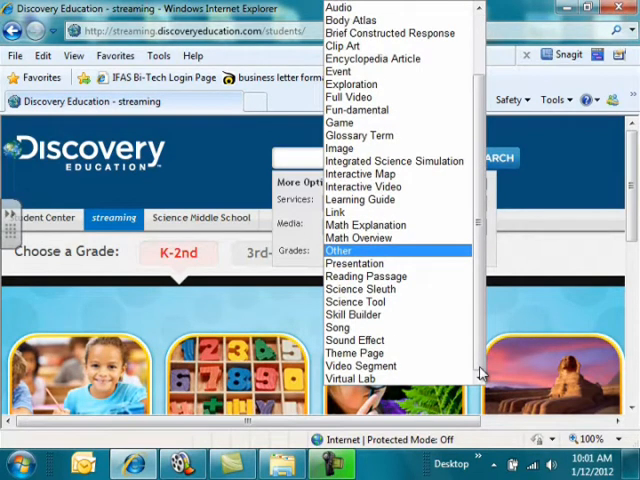
{"action": "mouse_move", "coordinate": [478, 362]}
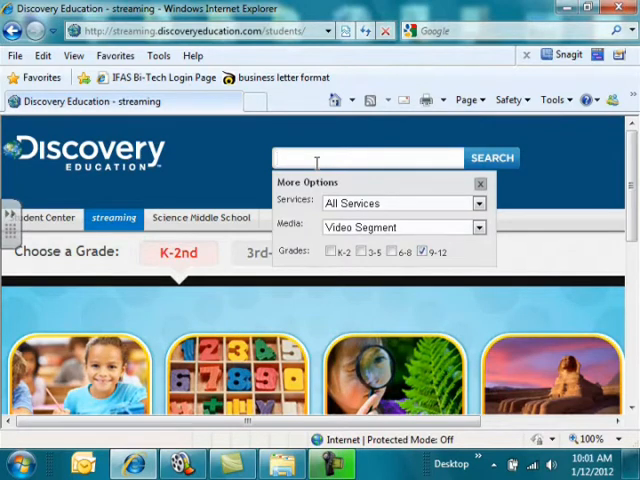
{"action": "type", "text": "genetics"}
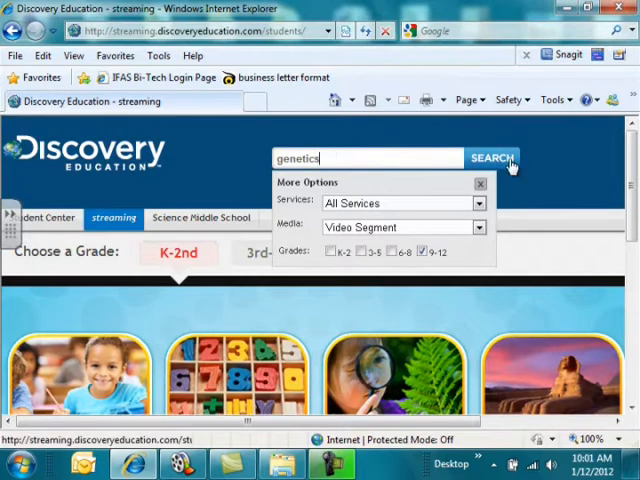
{"action": "left_click", "coordinate": [494, 158]}
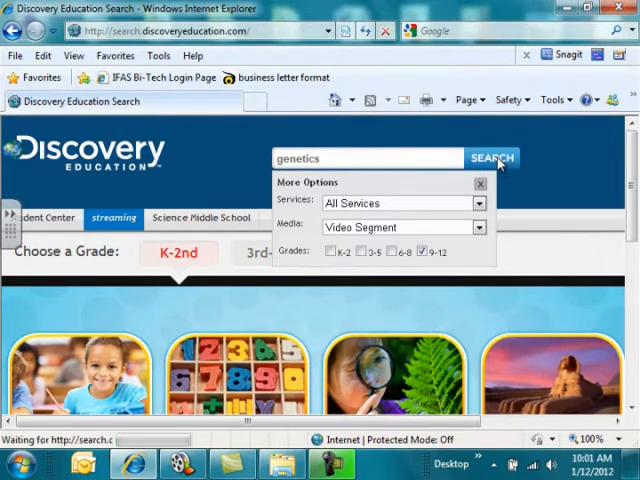
Step: Pick a video from the genetics results grid so it plays in the Discovery Education Player
{"action": "left_click", "coordinate": [492, 158]}
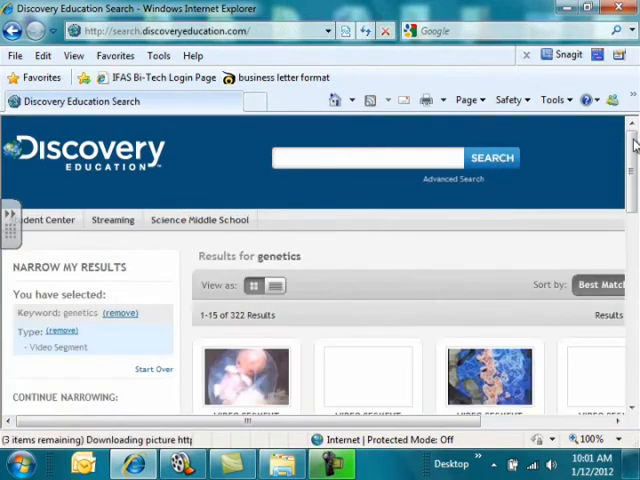
{"action": "scroll", "scroll_direction": "down", "scroll_amount": 3}
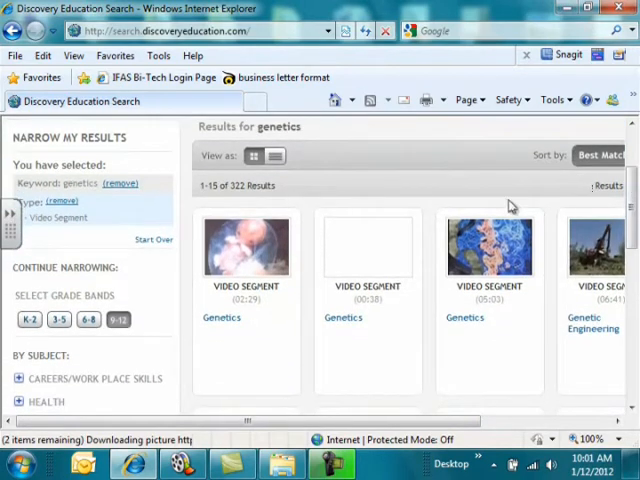
{"action": "left_click", "coordinate": [248, 246]}
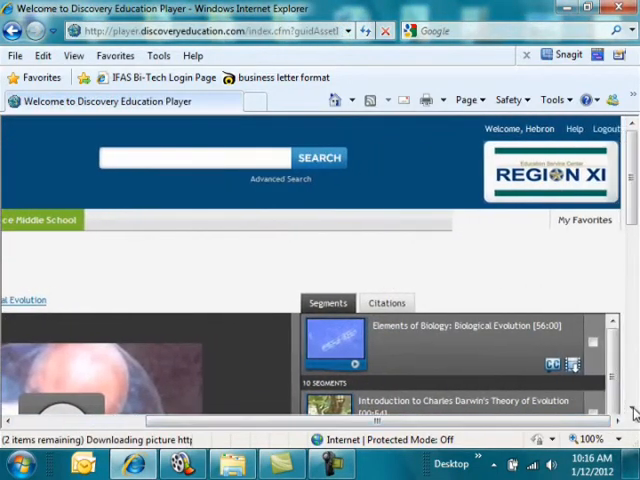
Step: Choose Save Target As on a segment's download icon, bringing up the Save As dialog
{"action": "scroll", "scroll_direction": "down", "scroll_amount": 3}
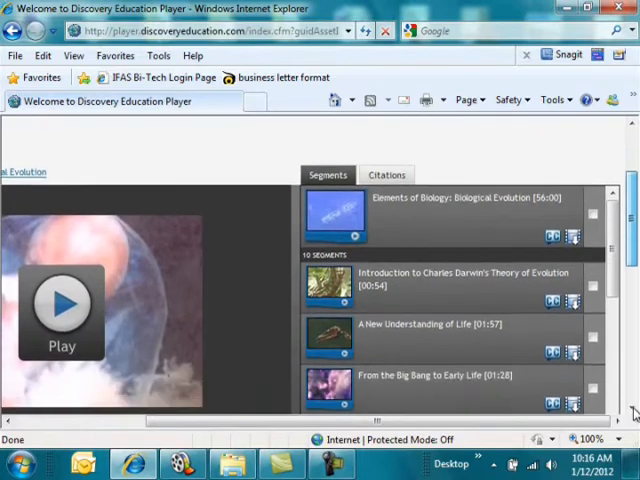
{"action": "scroll", "scroll_direction": "down", "scroll_amount": 3}
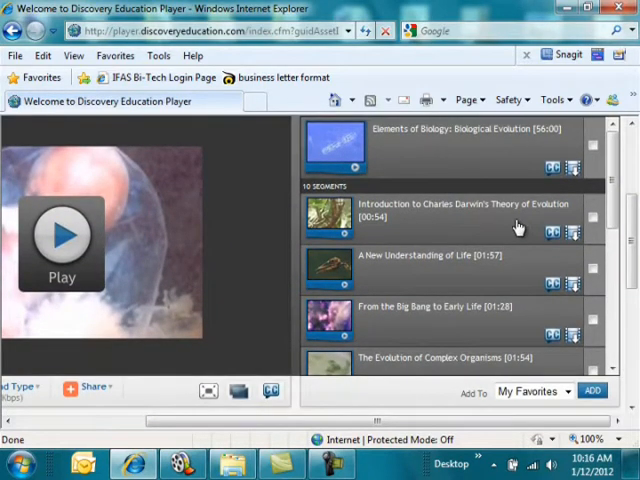
{"action": "mouse_move", "coordinate": [528, 166]}
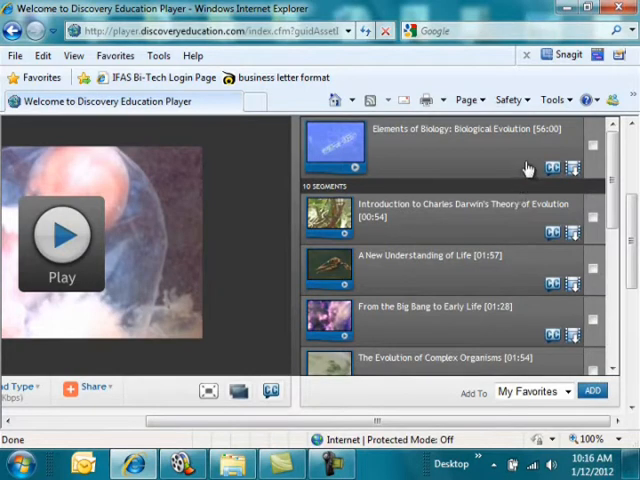
{"action": "mouse_move", "coordinate": [540, 150]}
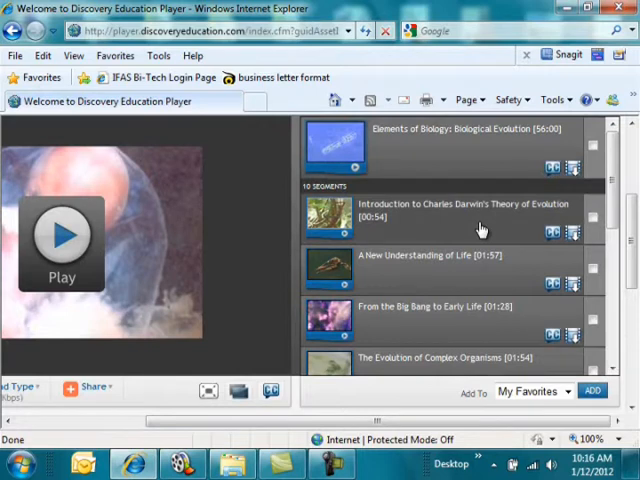
{"action": "mouse_move", "coordinate": [498, 248]}
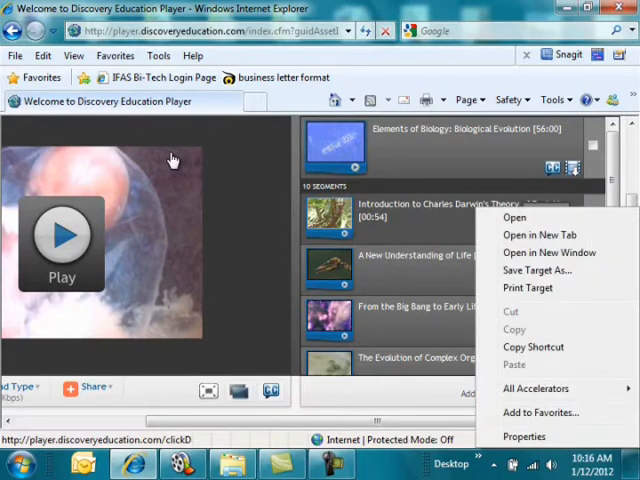
{"action": "mouse_move", "coordinate": [210, 214]}
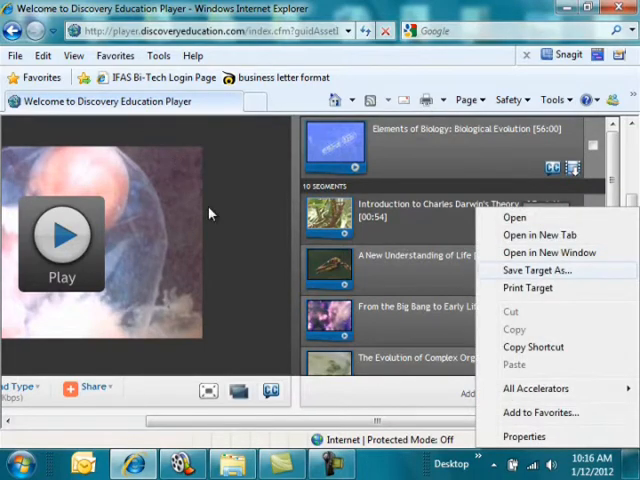
{"action": "left_click", "coordinate": [536, 270]}
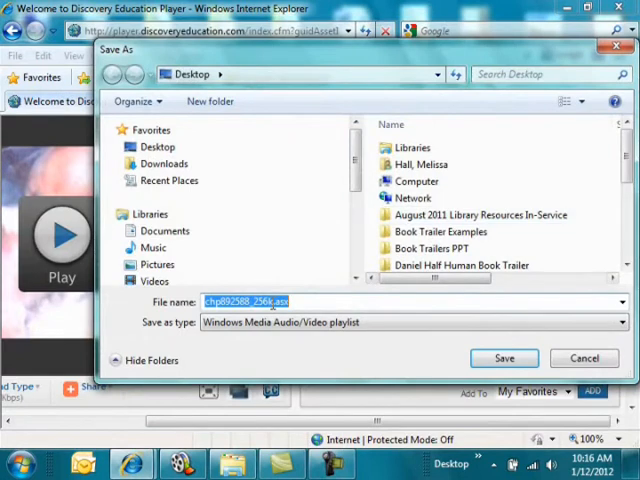
Step: Save the genetics segment clip to the H: home drive and close the Download complete notice
{"action": "scroll", "scroll_direction": "down", "scroll_amount": 3}
{"action": "type", "text": "genetics.wmv"}
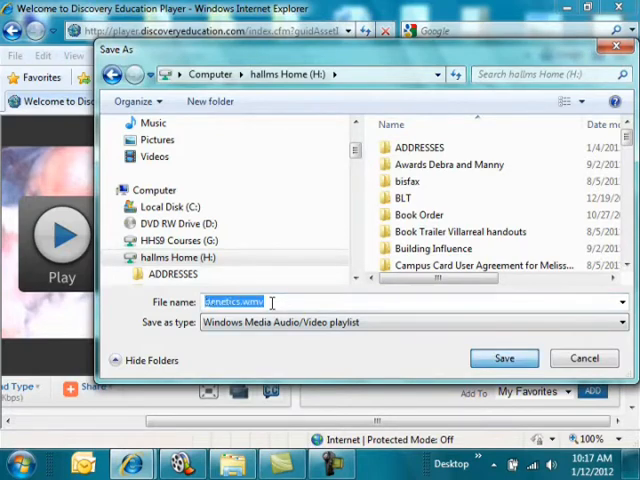
{"action": "left_click", "coordinate": [504, 358]}
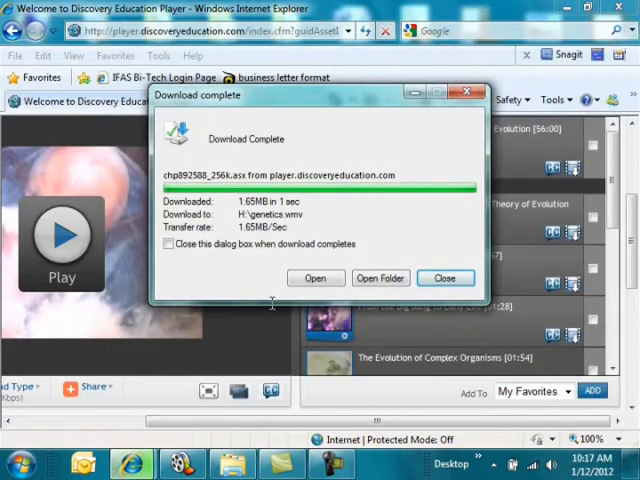
{"action": "left_click", "coordinate": [446, 278]}
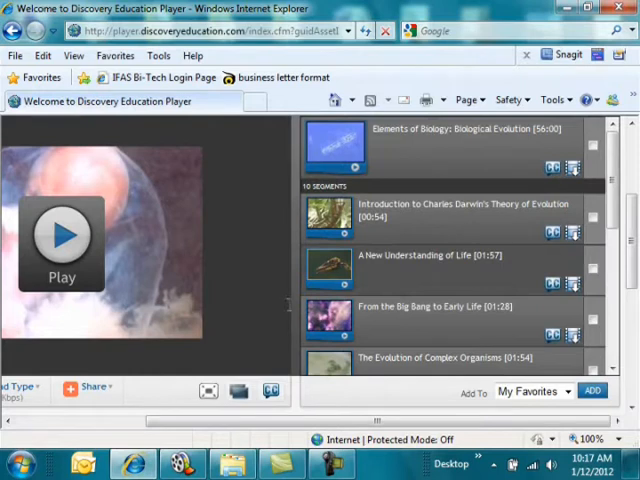
{"action": "mouse_move", "coordinate": [496, 360]}
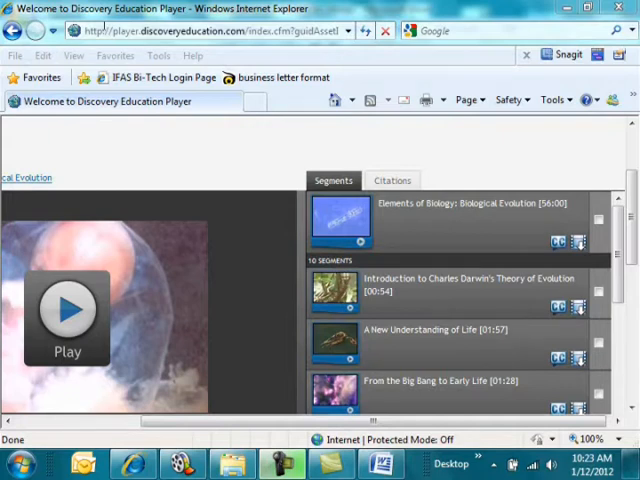
Step: Show the video's Citations and select the MLA citation text
{"action": "left_click", "coordinate": [392, 180]}
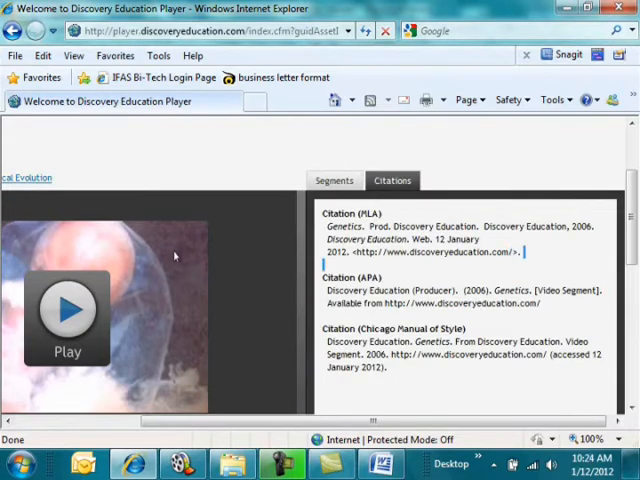
{"action": "left_click_drag", "start_coordinate": [326, 240], "coordinate": [522, 252]}
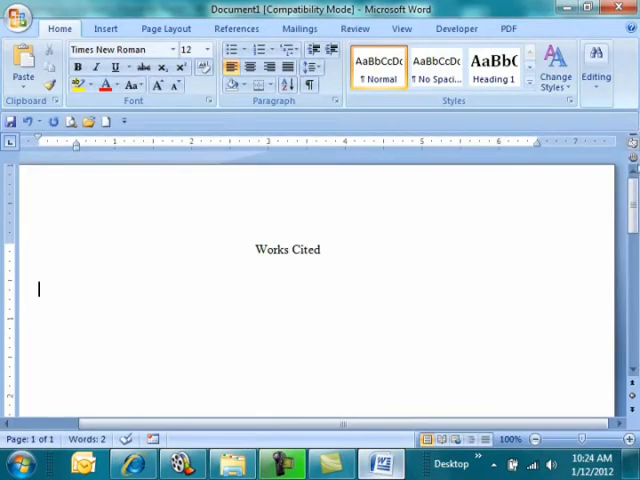
{"action": "mouse_move", "coordinate": [144, 226]}
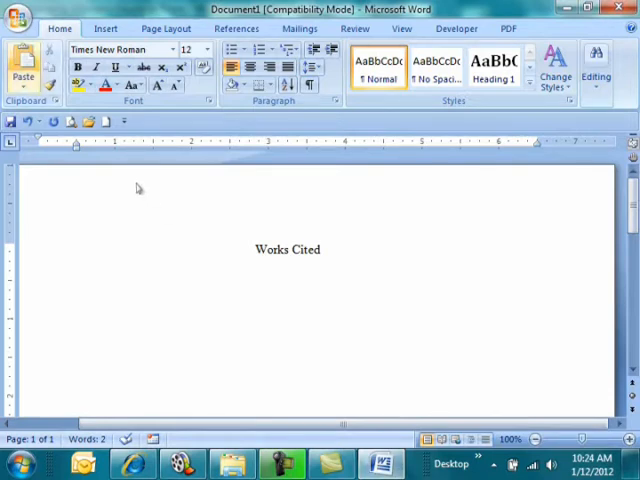
{"action": "key", "text": "ctrl+v"}
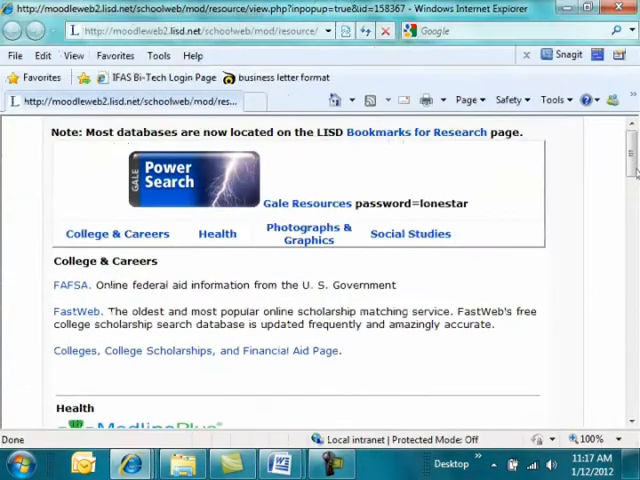
Step: Launch ABC-CLIO World Geography from the database list, log in with the saved username, and enter COUNTRIES
{"action": "scroll", "scroll_direction": "down", "scroll_amount": 3}
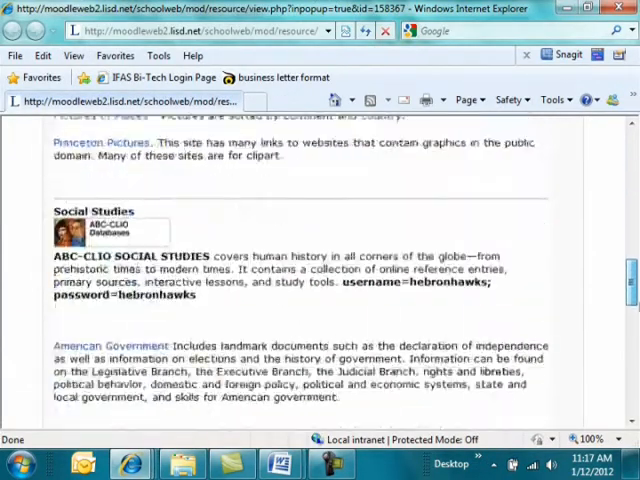
{"action": "scroll", "scroll_direction": "down", "scroll_amount": 3}
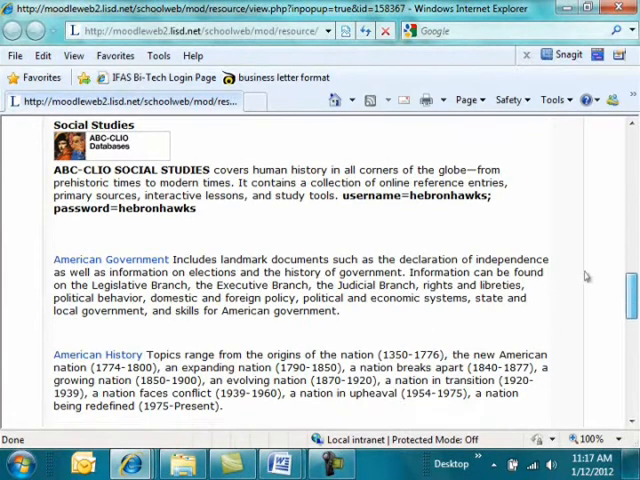
{"action": "scroll", "scroll_direction": "down", "scroll_amount": 3}
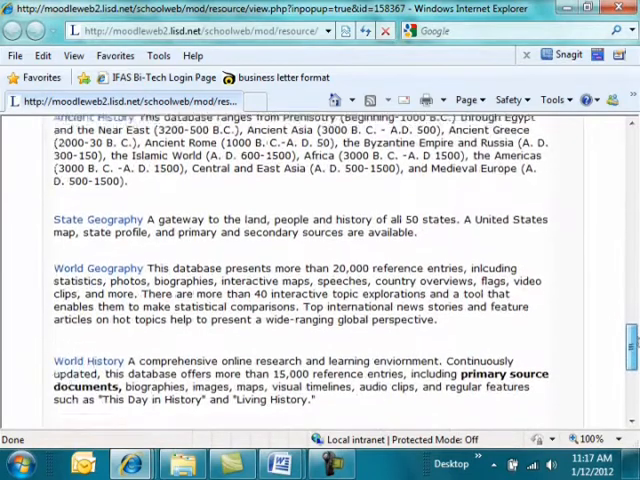
{"action": "scroll", "scroll_direction": "down", "scroll_amount": 3}
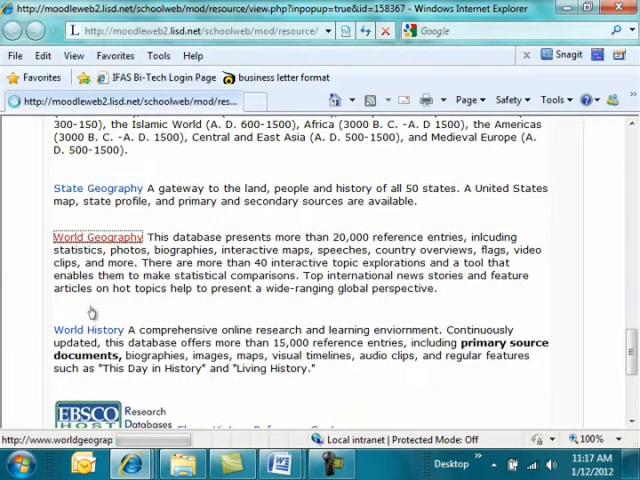
{"action": "left_click", "coordinate": [98, 236]}
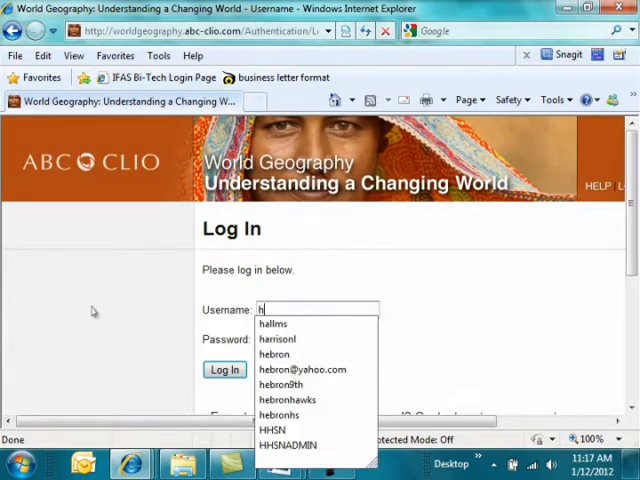
{"action": "left_click", "coordinate": [288, 400]}
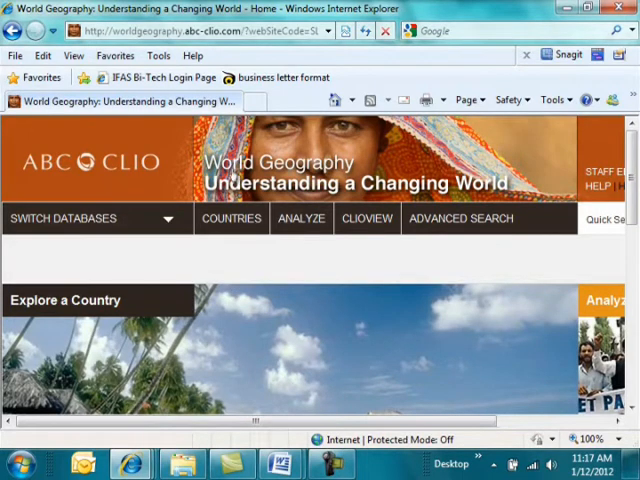
{"action": "left_click", "coordinate": [232, 218]}
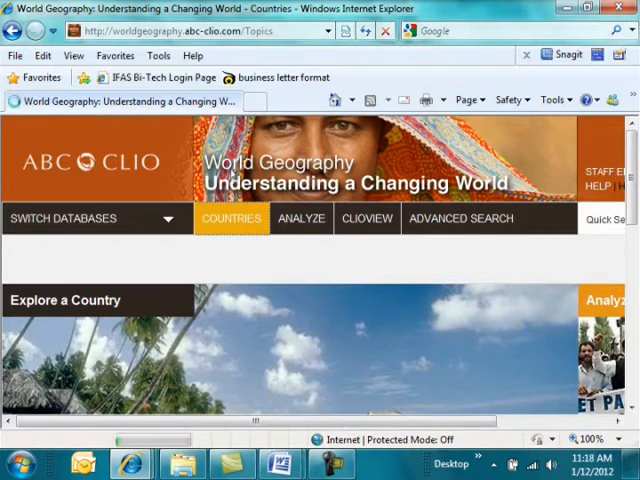
Step: Choose Bangladesh, expand its Geography topics, and view the Natural Resources & Agriculture article
{"action": "left_click", "coordinate": [232, 218]}
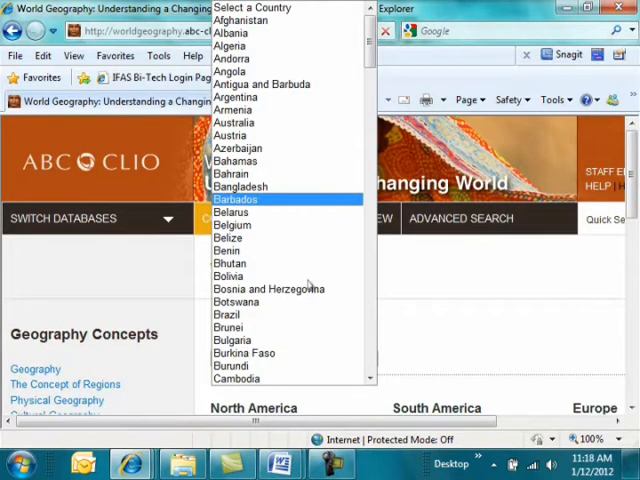
{"action": "left_click", "coordinate": [240, 186]}
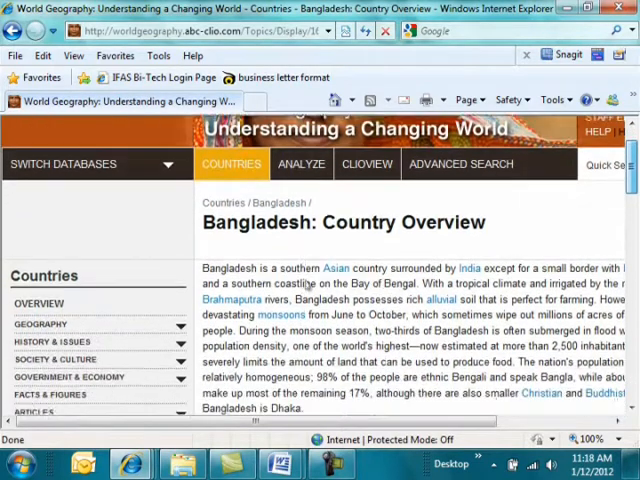
{"action": "scroll", "scroll_direction": "down", "scroll_amount": 3}
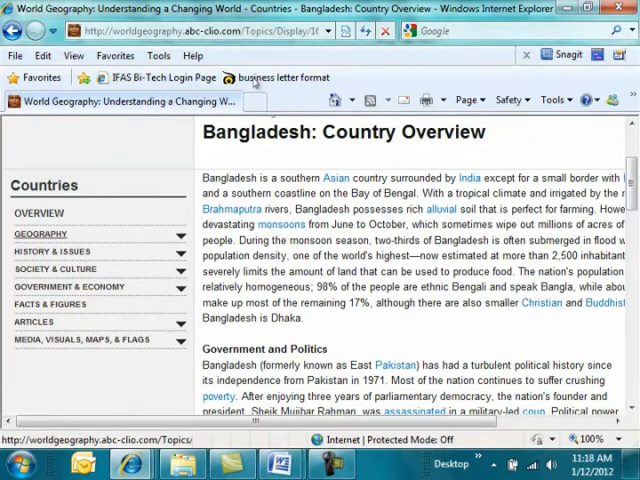
{"action": "mouse_move", "coordinate": [168, 216]}
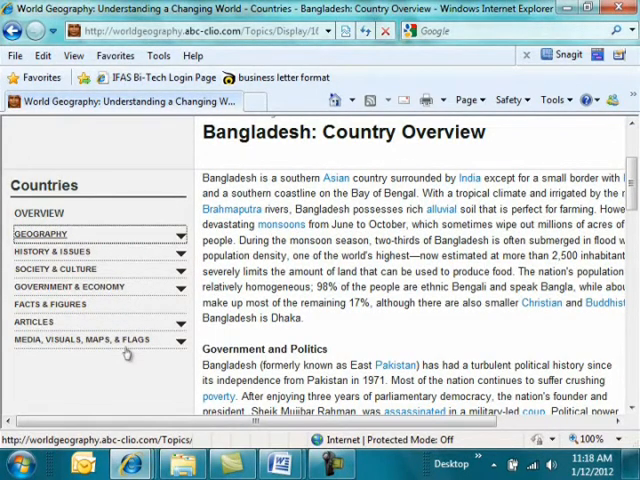
{"action": "left_click", "coordinate": [40, 234]}
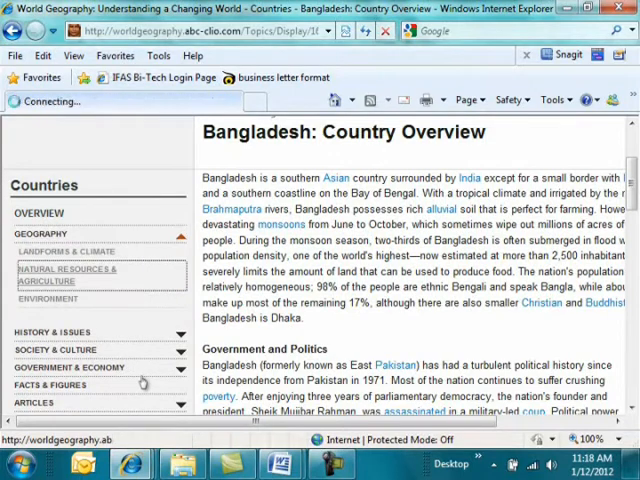
{"action": "left_click", "coordinate": [64, 276]}
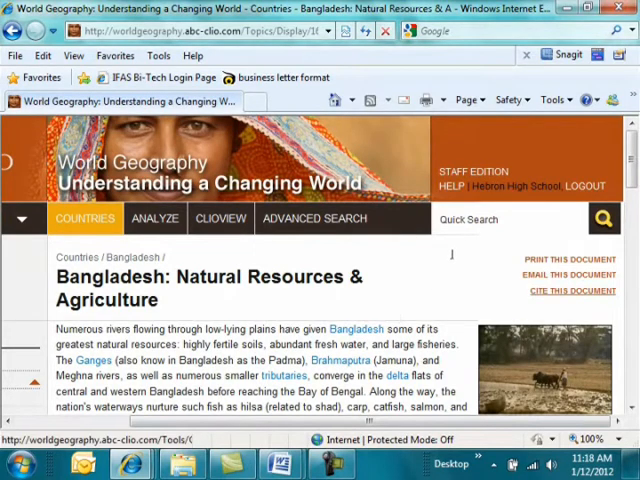
{"action": "left_click", "coordinate": [560, 292]}
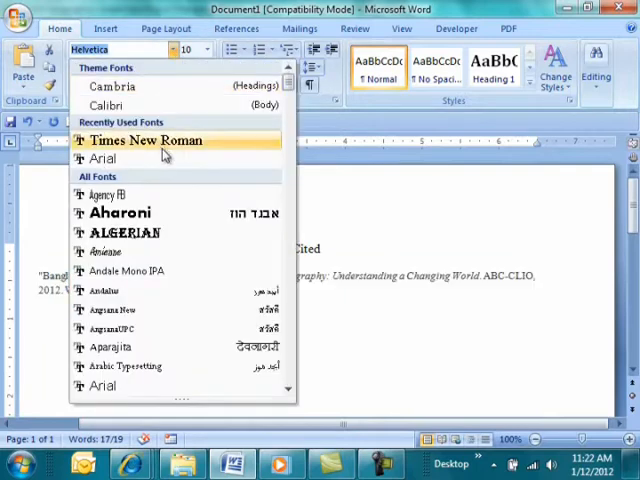
Step: Set the citation to Times New Roman 12 with a hanging indent and double line spacing
{"action": "left_click", "coordinate": [208, 52]}
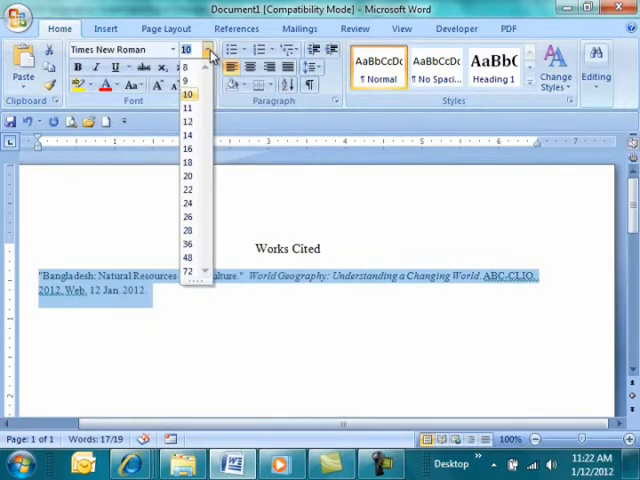
{"action": "left_click", "coordinate": [192, 94]}
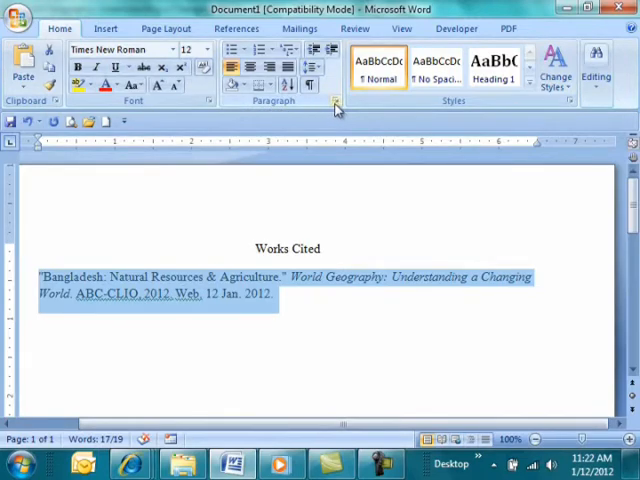
{"action": "left_click", "coordinate": [336, 100]}
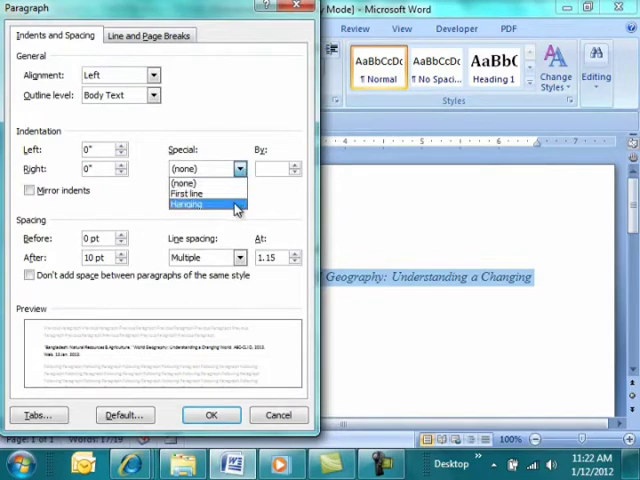
{"action": "left_click", "coordinate": [188, 204]}
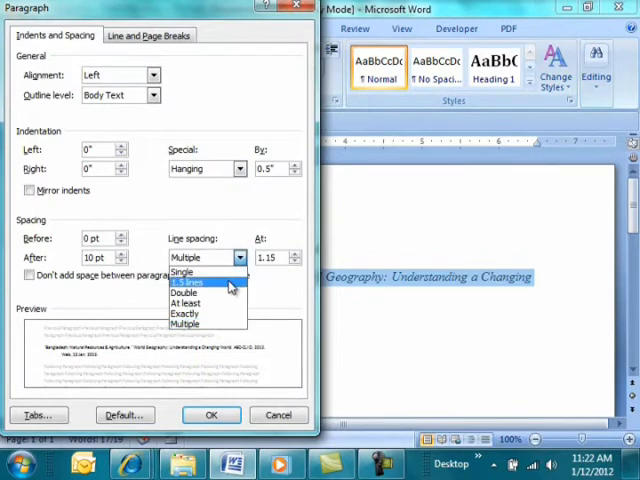
{"action": "left_click", "coordinate": [184, 292]}
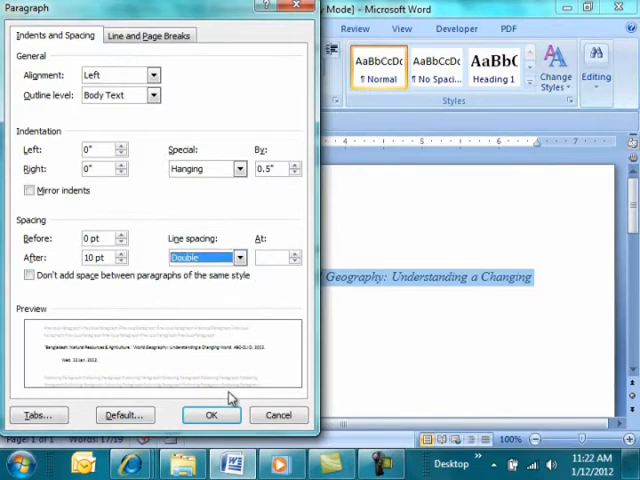
{"action": "left_click", "coordinate": [208, 416]}
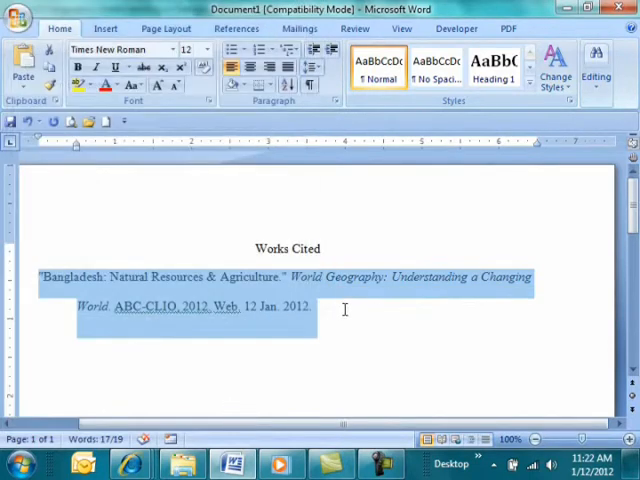
{"action": "left_click", "coordinate": [344, 308]}
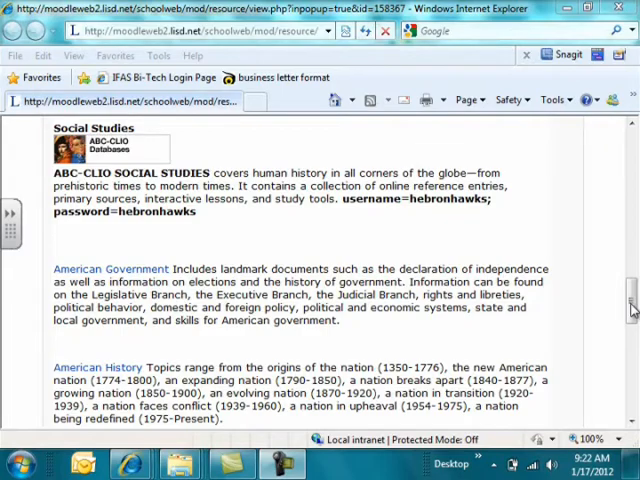
{"action": "scroll", "scroll_direction": "down", "scroll_amount": 3}
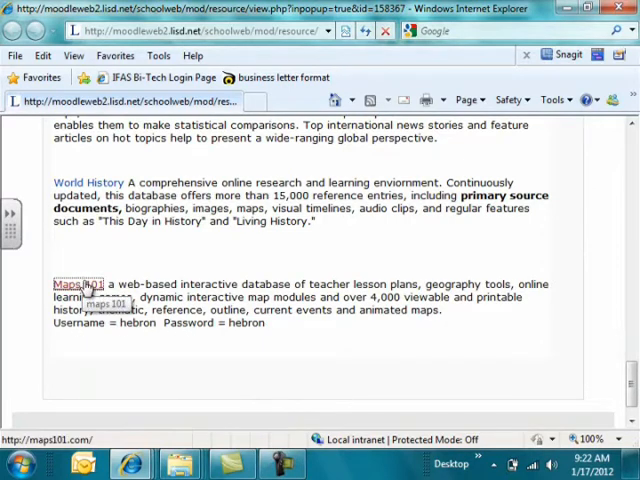
{"action": "left_click", "coordinate": [72, 284]}
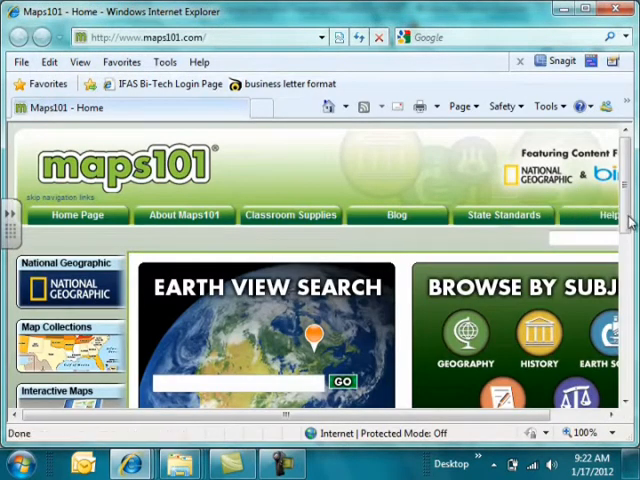
Step: Search Maps101 for 'africa' from the 'af' suggestion and browse the matching map results
{"action": "scroll", "scroll_direction": "down", "scroll_amount": 3}
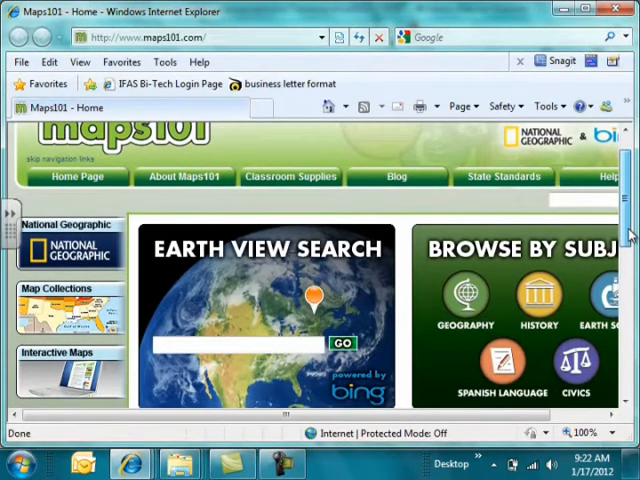
{"action": "scroll", "scroll_direction": "down", "scroll_amount": 3}
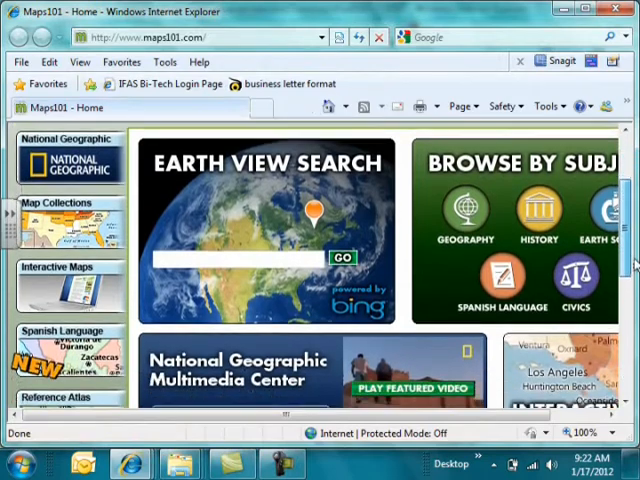
{"action": "scroll", "scroll_direction": "down", "scroll_amount": 3}
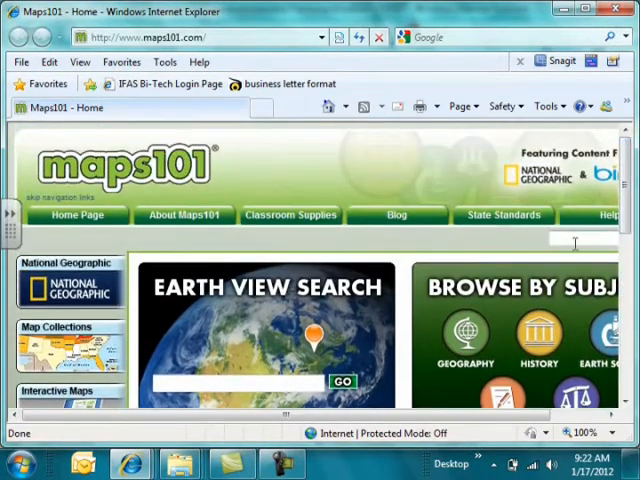
{"action": "type", "text": "af"}
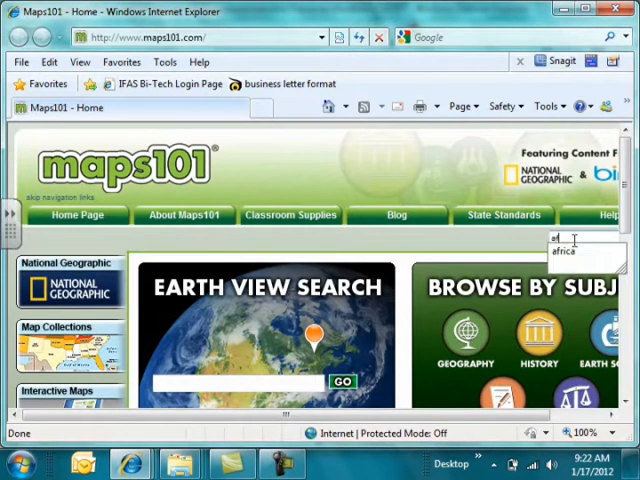
{"action": "left_click", "coordinate": [564, 264]}
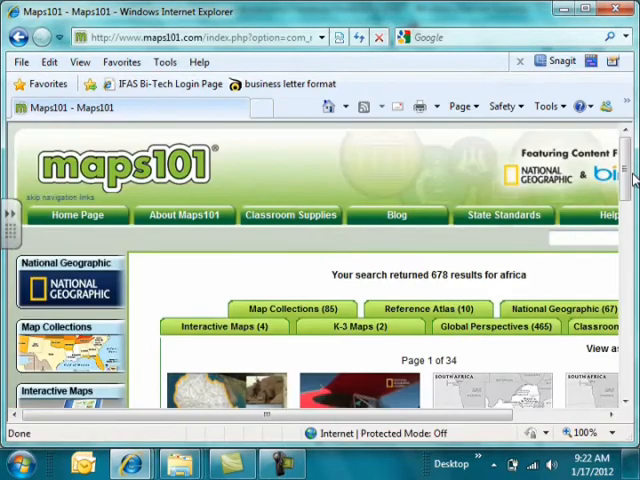
{"action": "scroll", "scroll_direction": "down", "scroll_amount": 3}
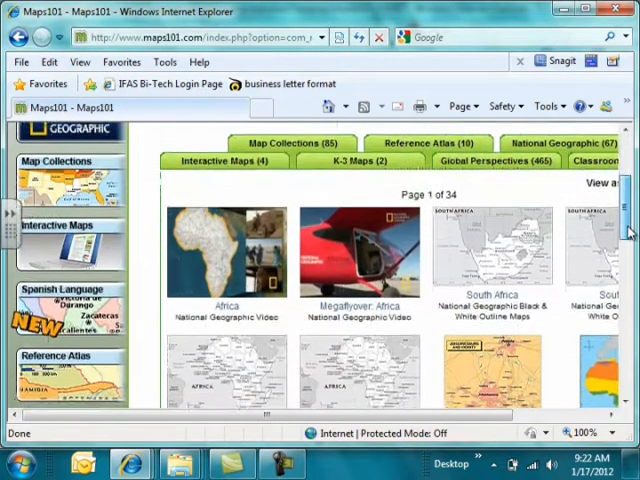
{"action": "scroll", "scroll_direction": "down", "scroll_amount": 3}
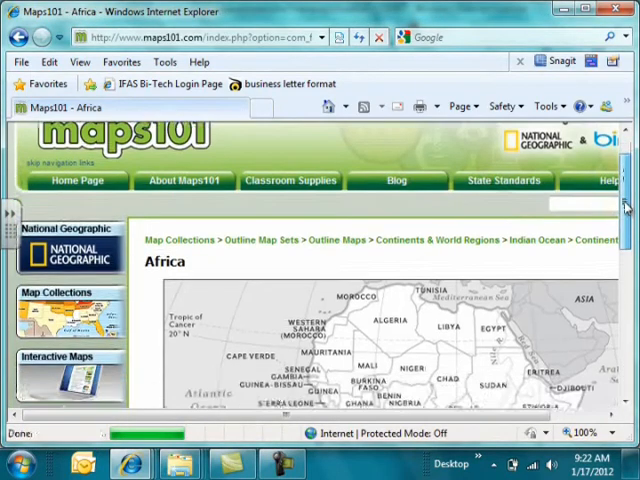
Step: Scroll around the Maps101 Africa outline map to view it in full
{"action": "scroll", "scroll_direction": "down", "scroll_amount": 3}
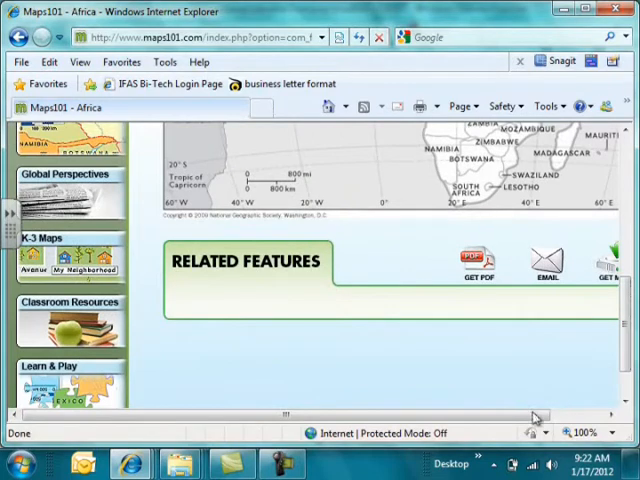
{"action": "scroll", "scroll_direction": "right", "scroll_amount": 3}
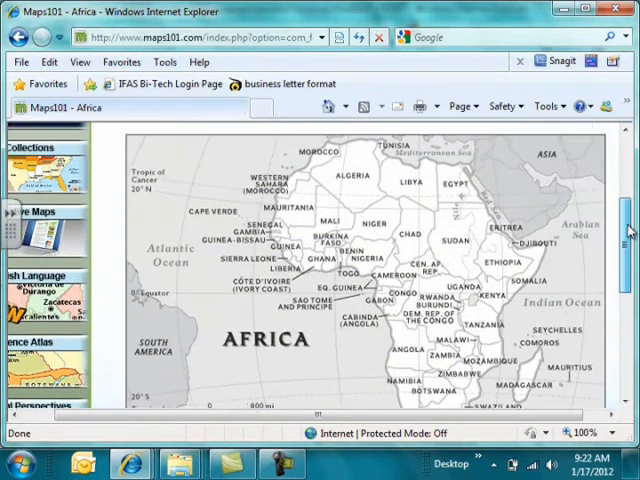
{"action": "scroll", "scroll_direction": "down", "scroll_amount": 3}
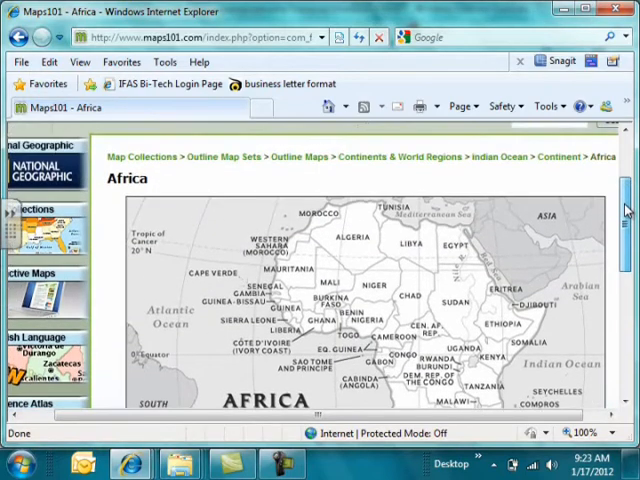
{"action": "scroll", "scroll_direction": "up", "scroll_amount": 3}
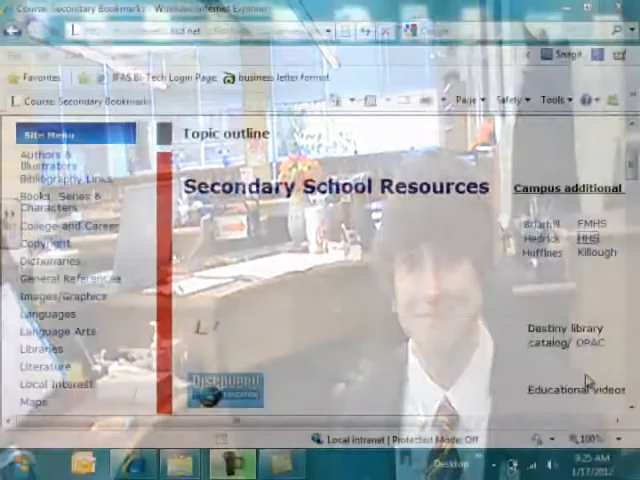
{"action": "scroll", "scroll_direction": "down", "scroll_amount": 3}
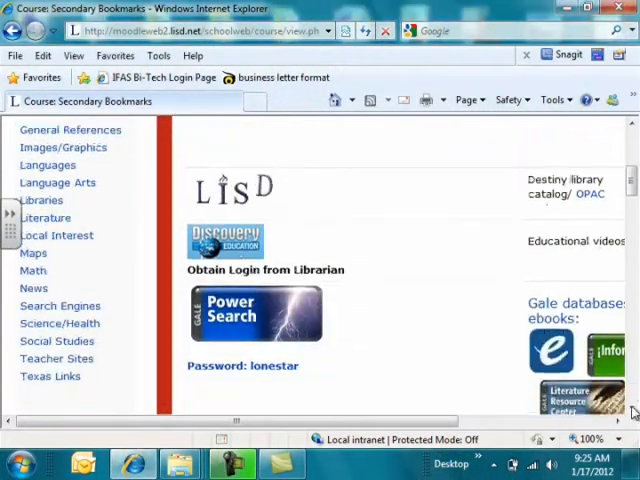
{"action": "scroll", "scroll_direction": "down", "scroll_amount": 3}
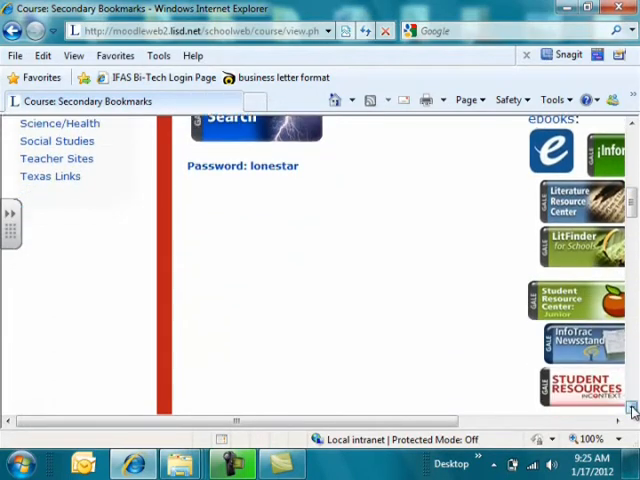
{"action": "scroll", "scroll_direction": "down", "scroll_amount": 3}
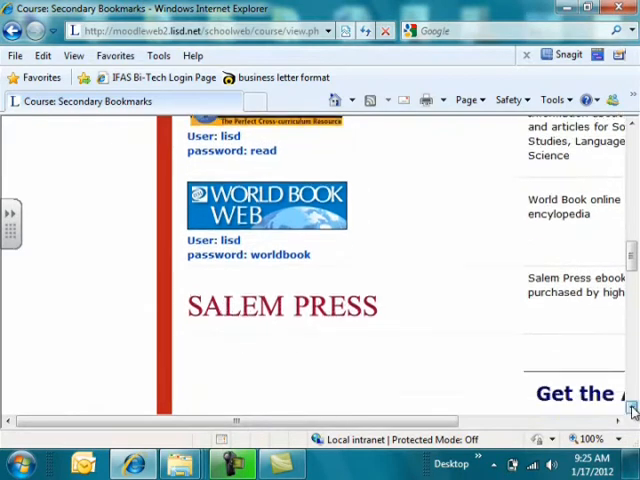
{"action": "scroll", "scroll_direction": "down", "scroll_amount": 3}
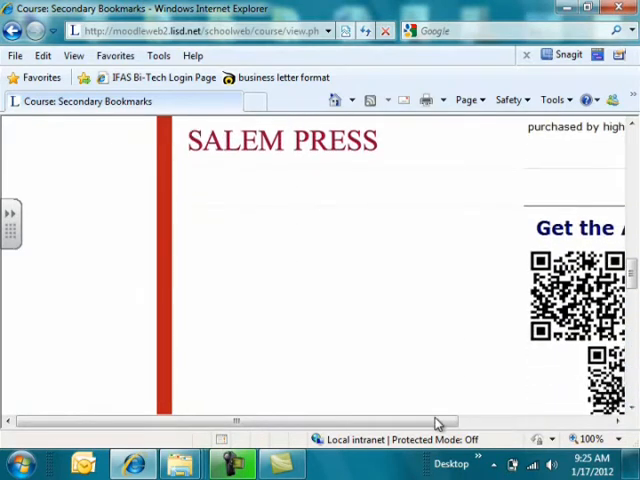
{"action": "scroll", "scroll_direction": "right", "scroll_amount": 3}
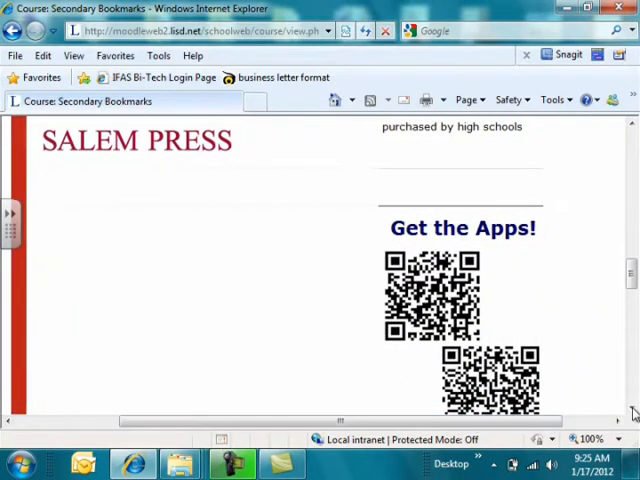
{"action": "scroll", "scroll_direction": "down", "scroll_amount": 3}
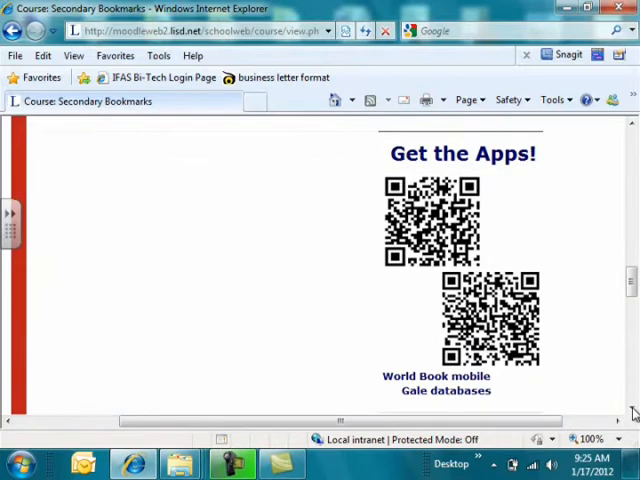
{"action": "mouse_move", "coordinate": [550, 364]}
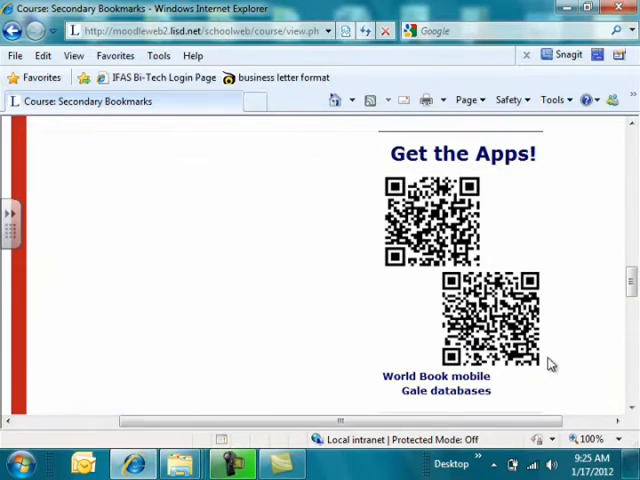
{"action": "mouse_move", "coordinate": [430, 224]}
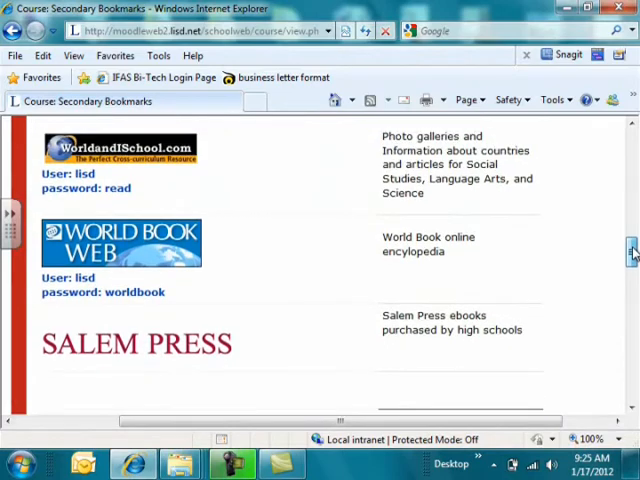
{"action": "scroll", "scroll_direction": "up", "scroll_amount": 3}
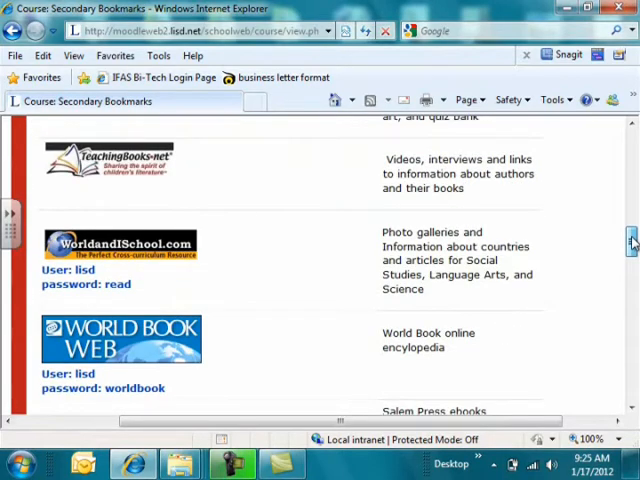
{"action": "scroll", "scroll_direction": "down", "scroll_amount": 3}
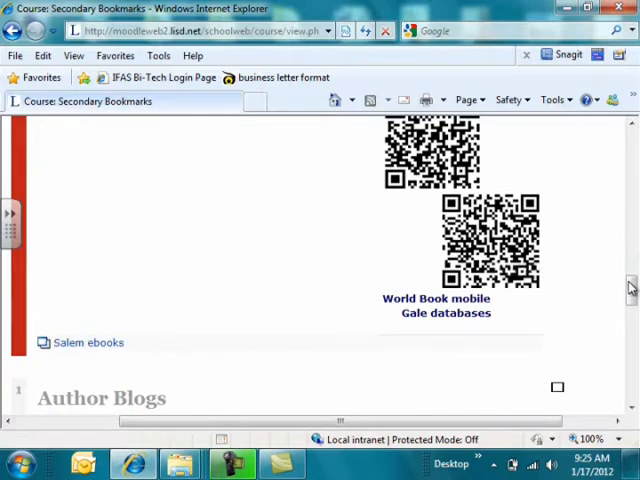
{"action": "mouse_move", "coordinate": [480, 236]}
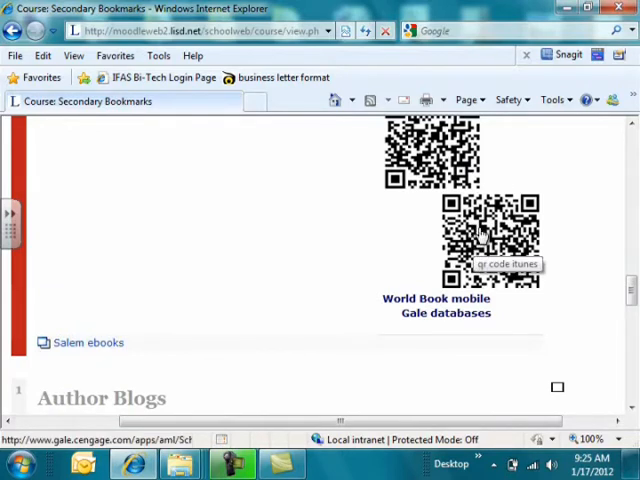
{"action": "mouse_move", "coordinate": [472, 232]}
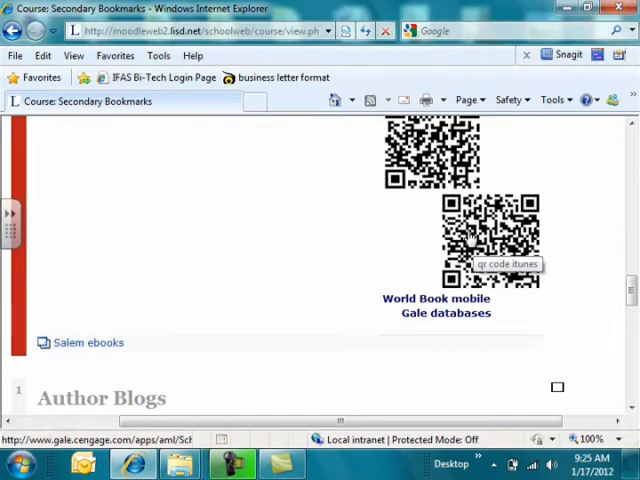
{"action": "mouse_move", "coordinate": [632, 292]}
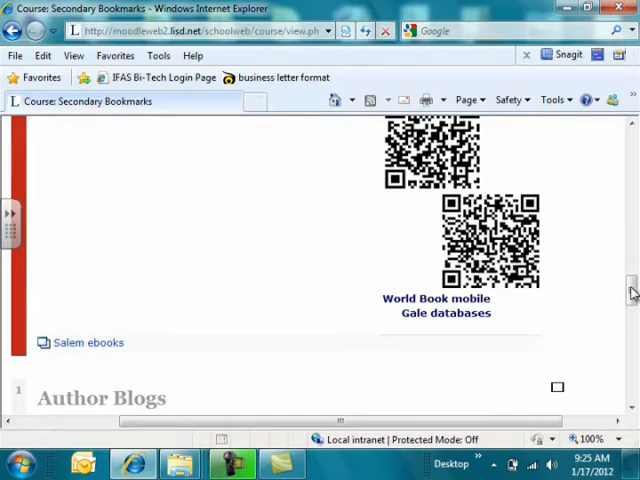
{"action": "scroll", "scroll_direction": "down", "scroll_amount": 3}
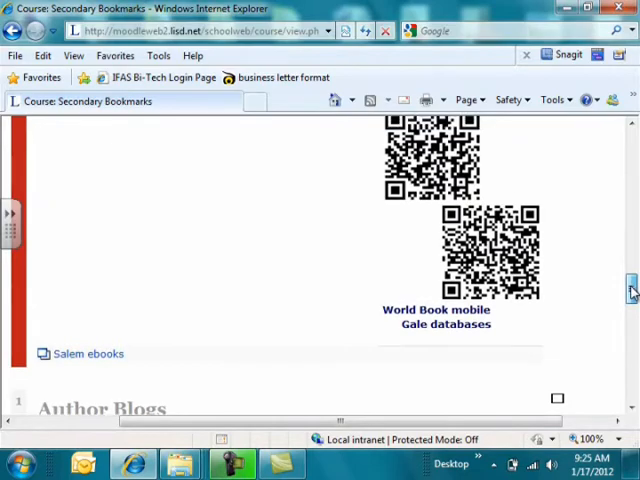